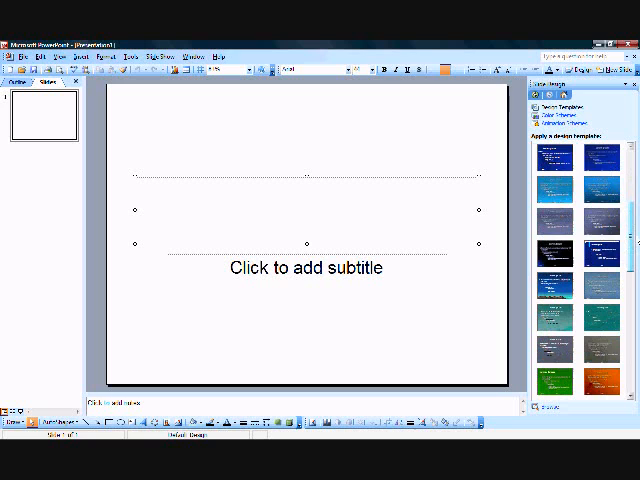
Step: Apply the dark red stage-curtain design template to the blank title slide
scroll(down, 3)
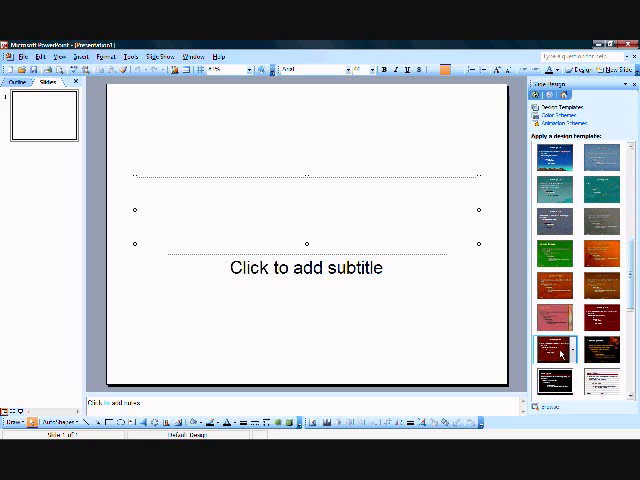
click(556, 352)
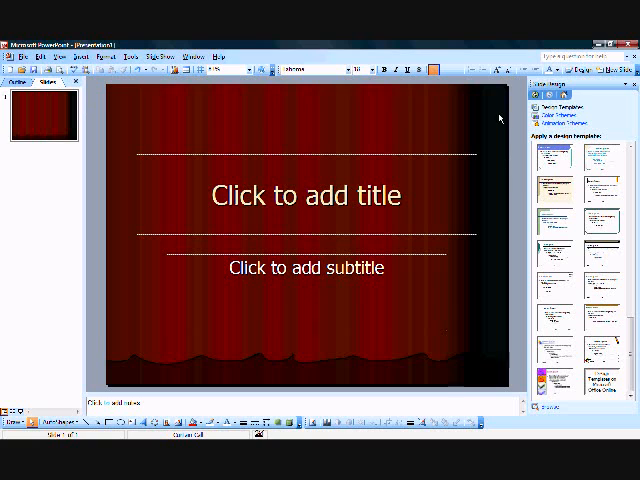
Step: Title the first slide 'Sup Meg' and start a 'How goin' greeting subtitle
click(304, 196)
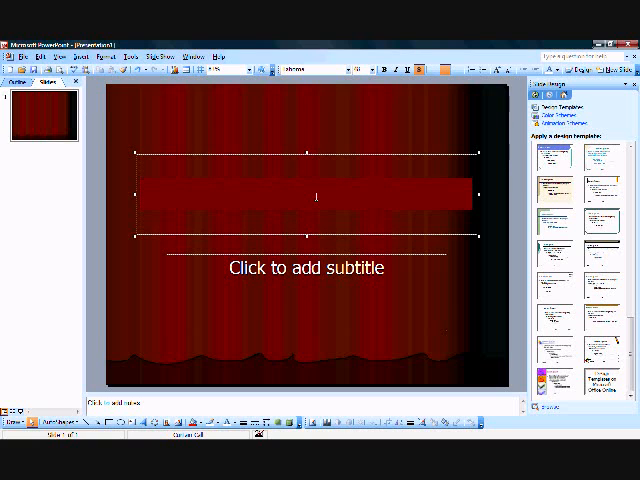
text(Sup Meg)
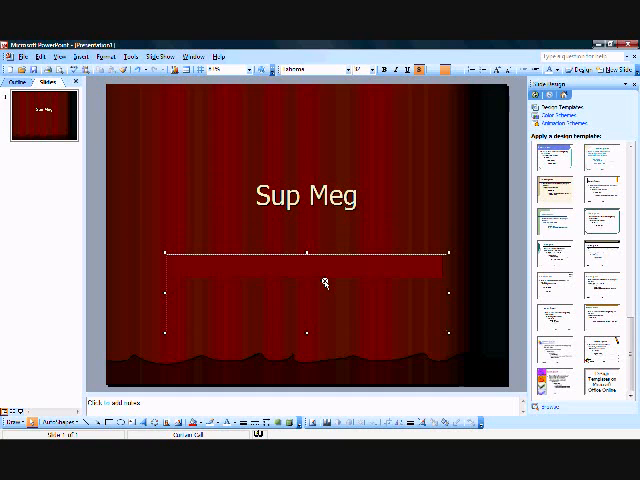
text(How is it)
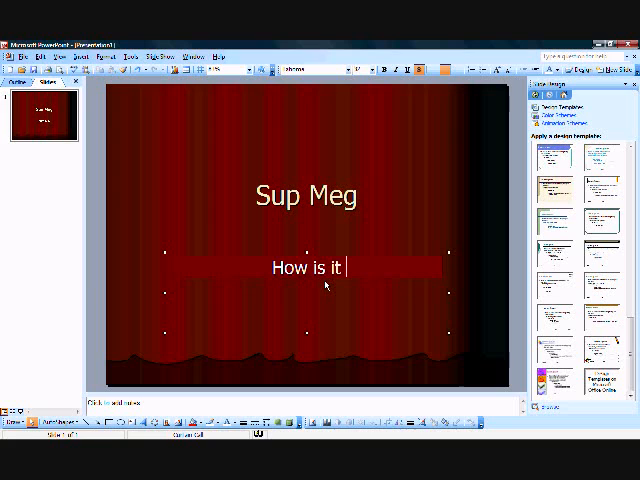
text(goinh)
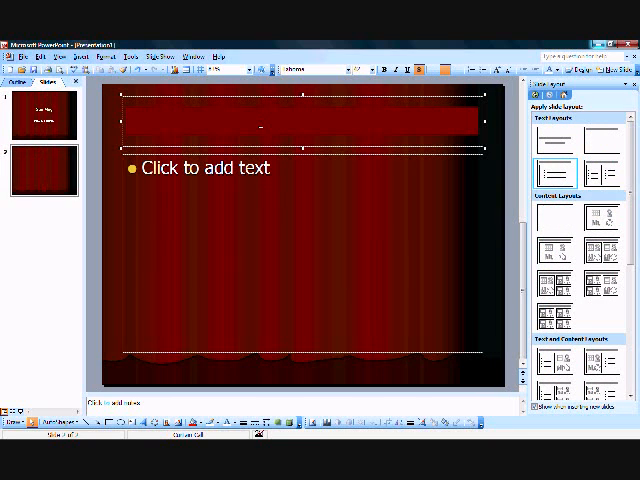
Step: Title slide two 'Stuff to Type' and add bullet 'I am RK2' with the 2 selected for superscript
text(Stuff to Type)
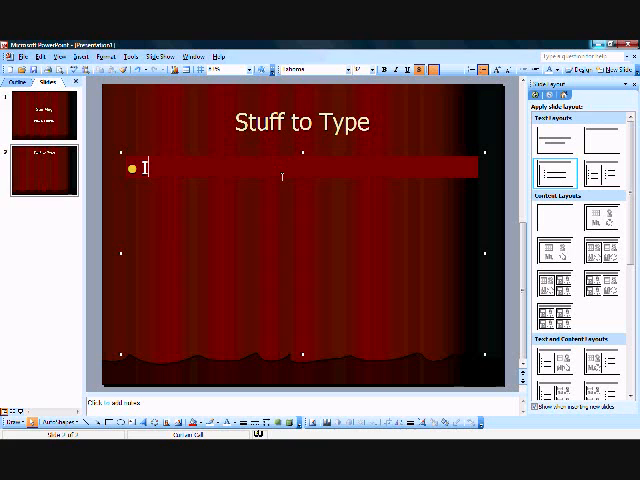
text(I am RK)
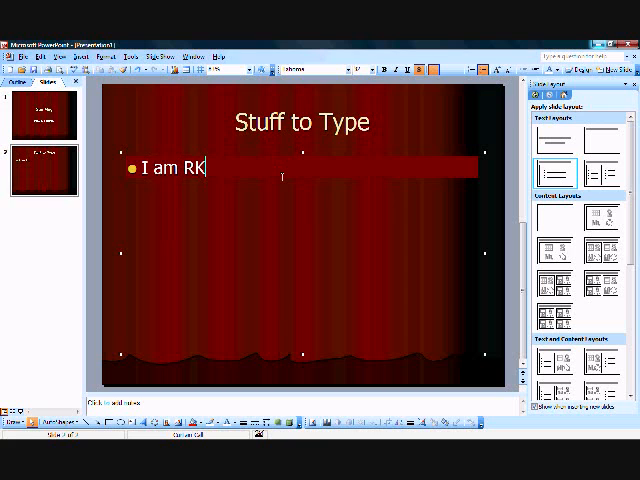
text(2)
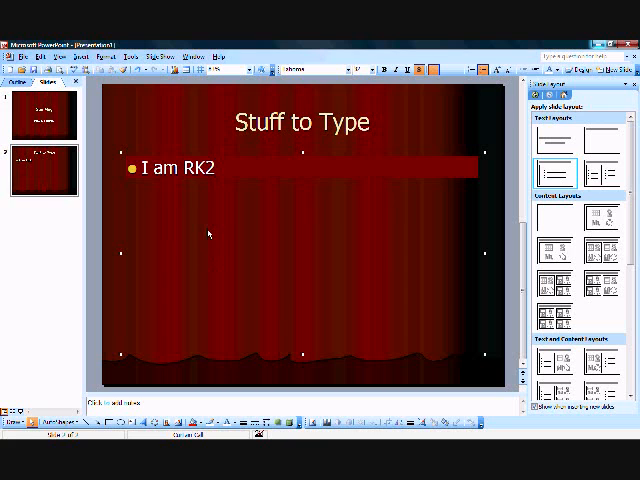
double_click(208, 168)
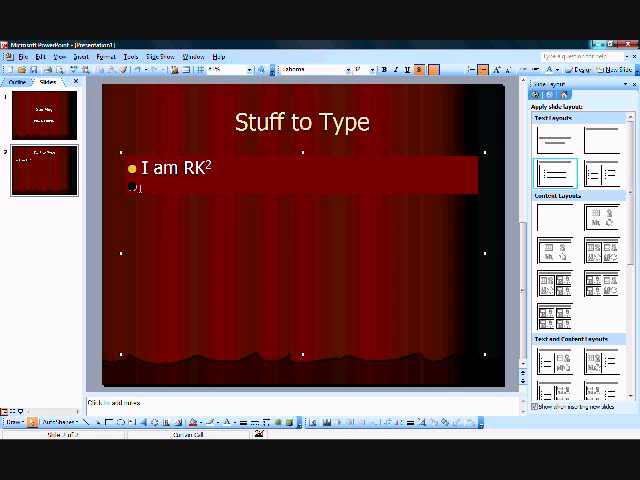
Step: Add the bullets 'This is all random' and 'Sup ROCKS!!!' beneath the first bullet
right_click(136, 190)
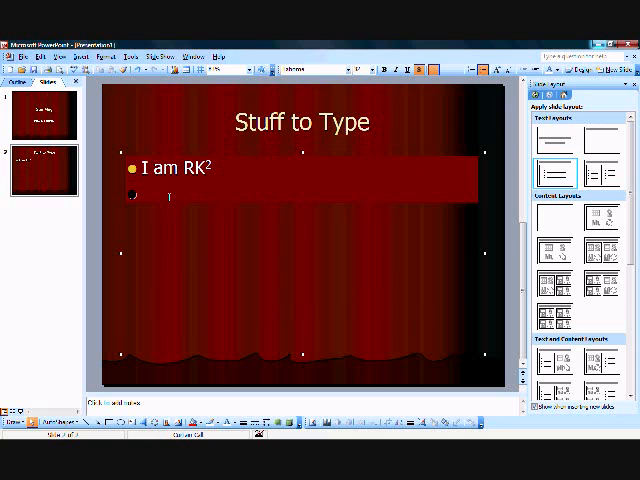
text(This is all ra)
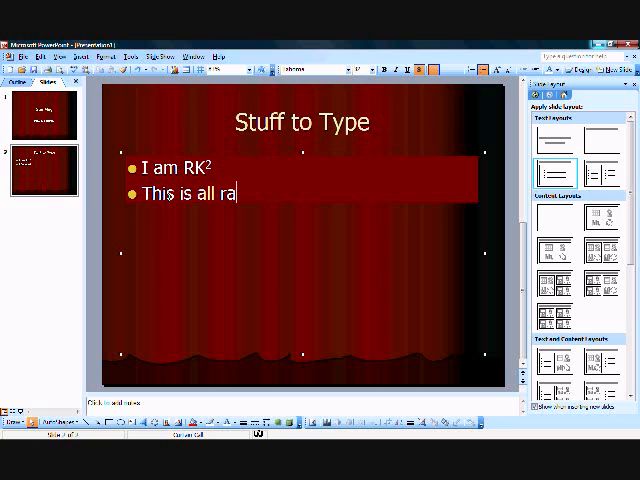
text(ndom)
text(Sup)
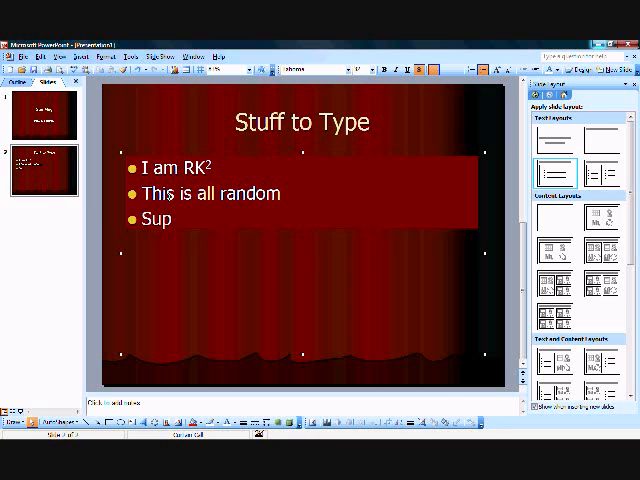
text(RO)
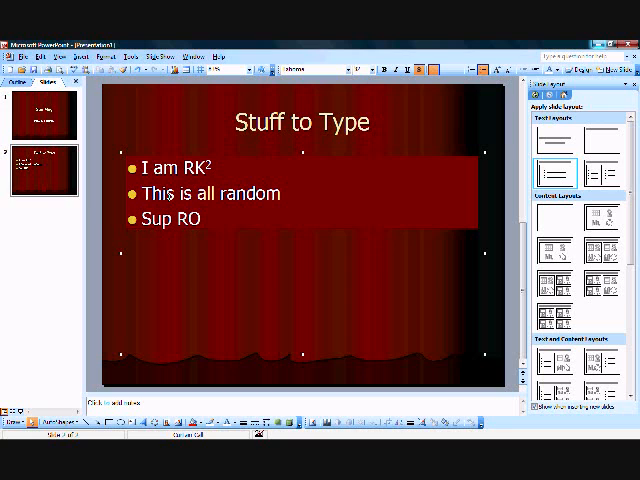
text(CKS)
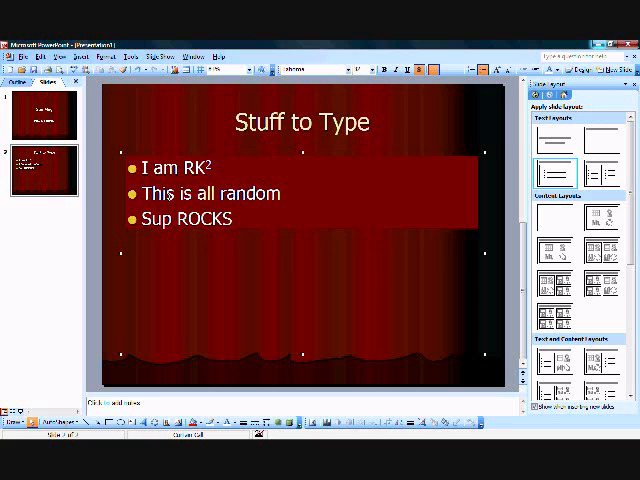
text(!!!)
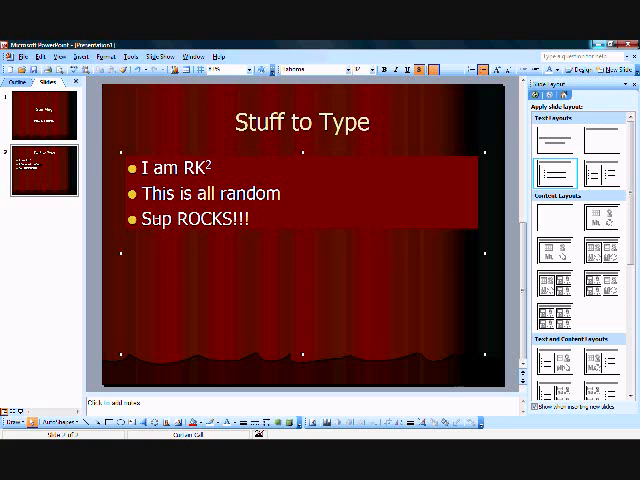
double_click(152, 220)
text(A Pic)
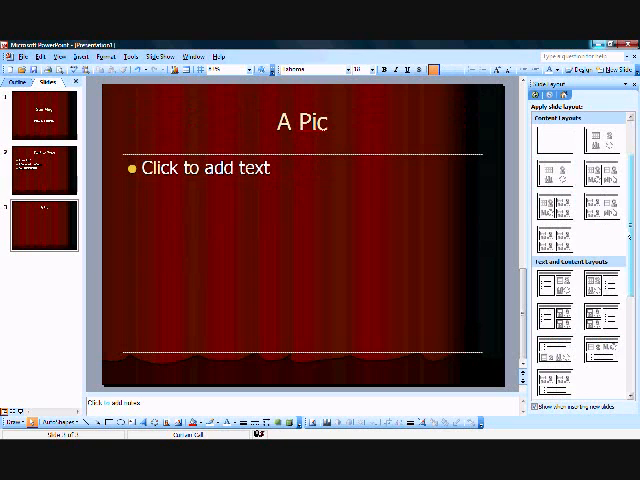
Step: Search the clip art collection and insert the blue Mini Cooper picture on the A Pic slide
scroll(down, 3)
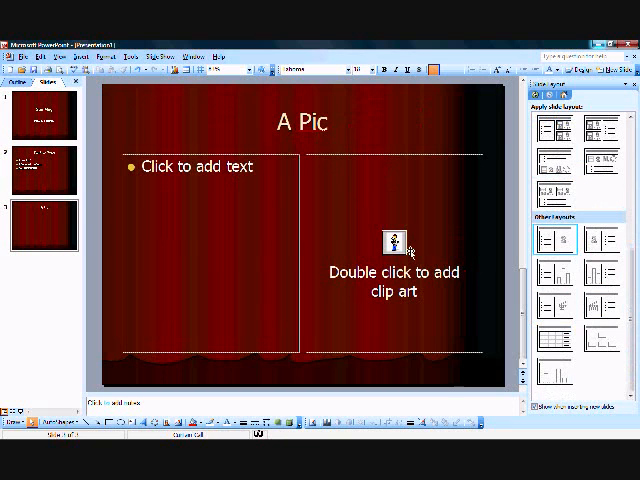
double_click(392, 242)
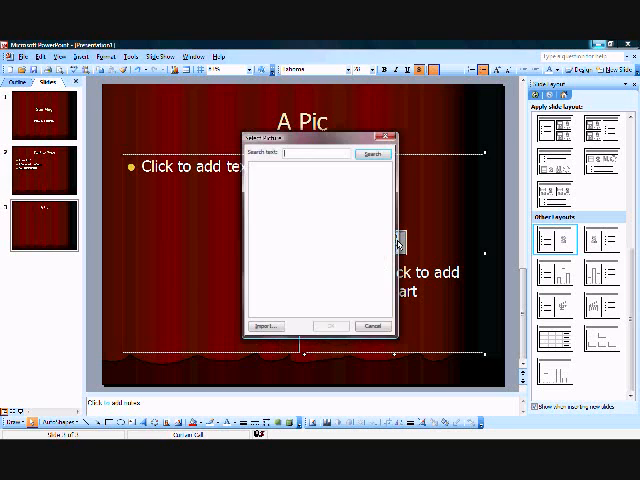
click(372, 154)
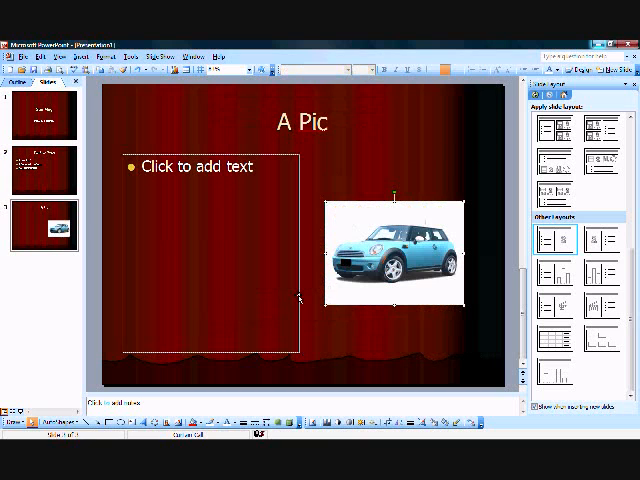
click(200, 168)
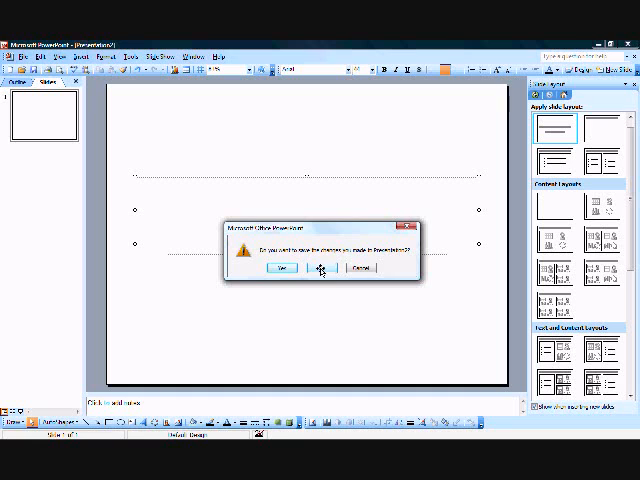
click(280, 268)
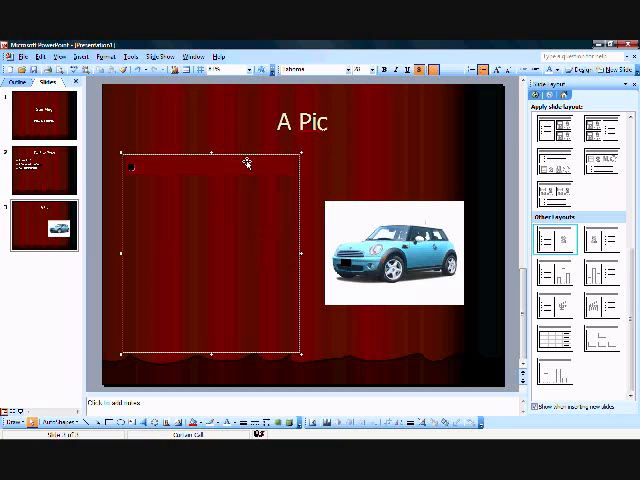
Step: List 'Nice Car', 'Mini Cooper' and 'Blue' as bullets beside the car picture
text(Nic)
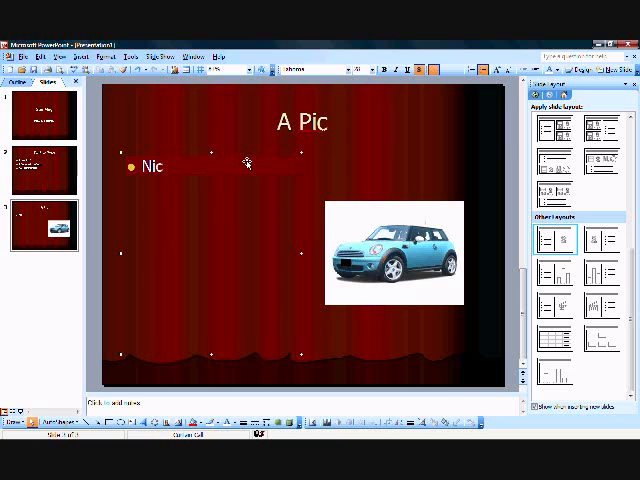
text(e C)
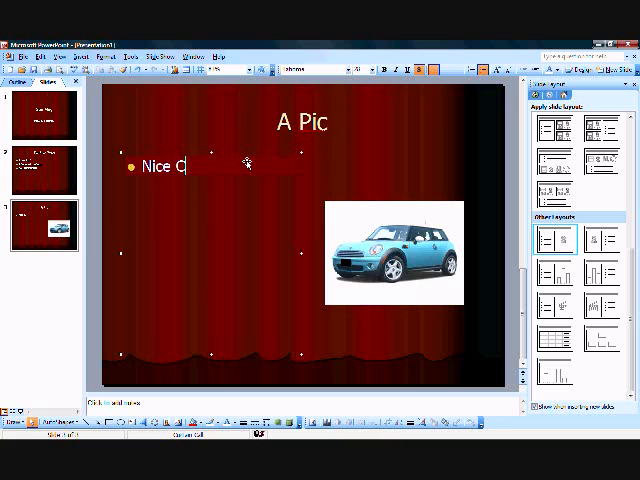
text(ar)
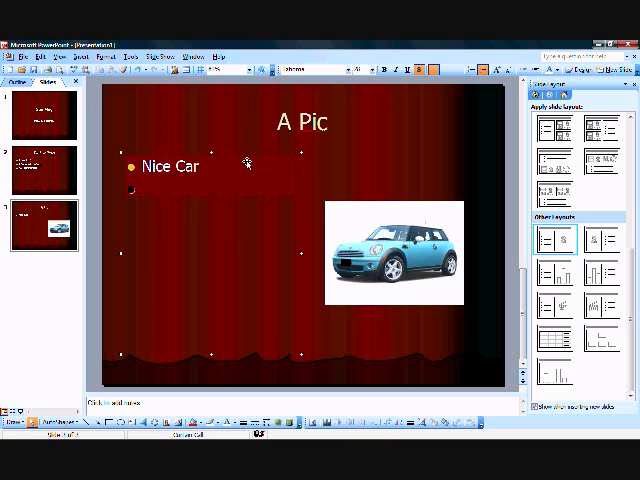
text(Mini)
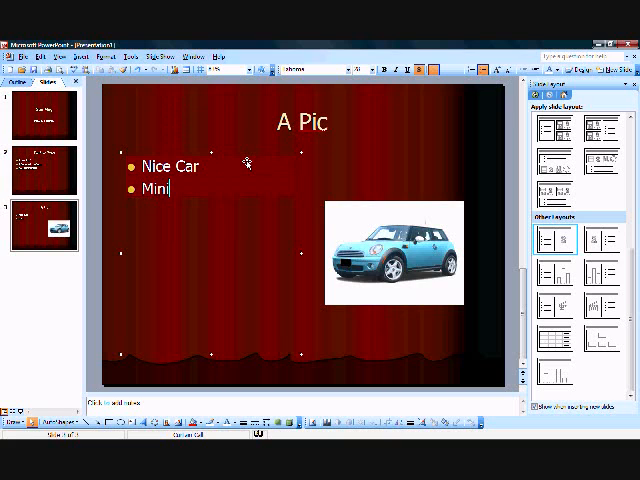
text(Cooper)
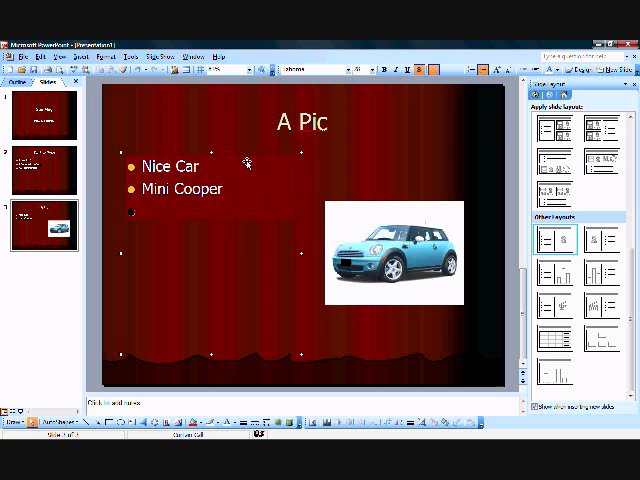
text(Blue)
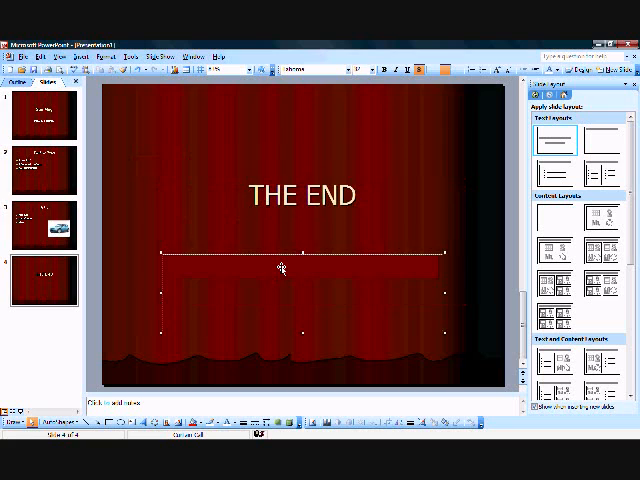
Step: Write the thank-you subtitle 'Thanks Meg' beneath the THE END title
text(GTHa)
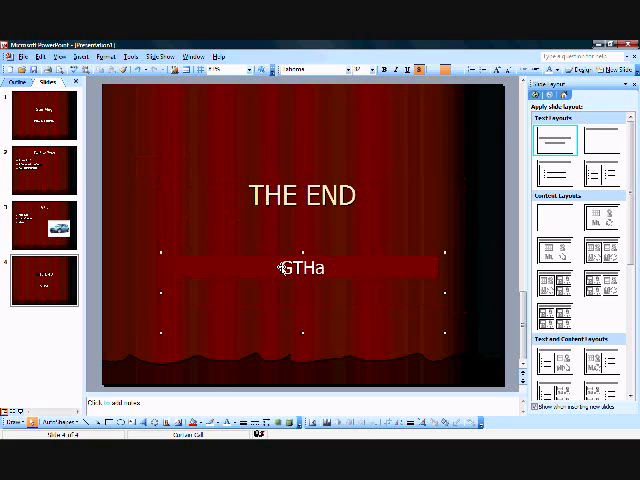
text(Thanks Meg)
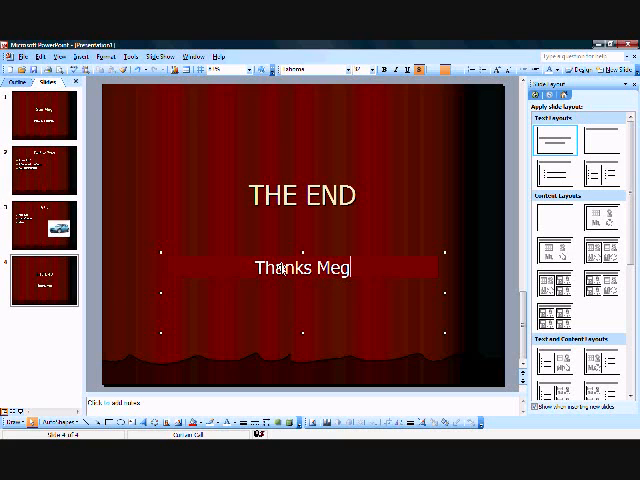
mouse_move(410, 196)
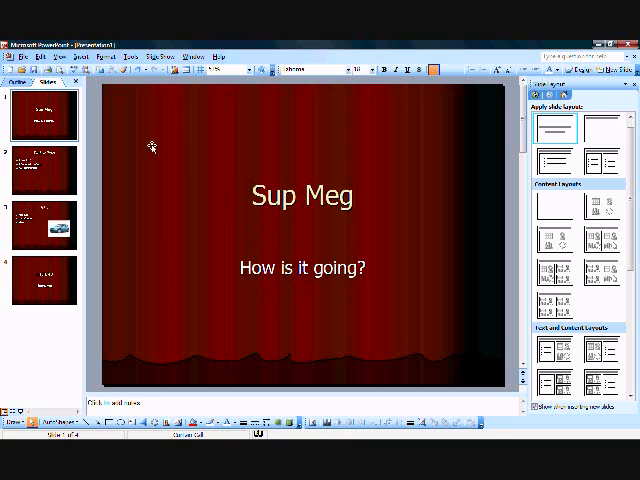
mouse_move(410, 336)
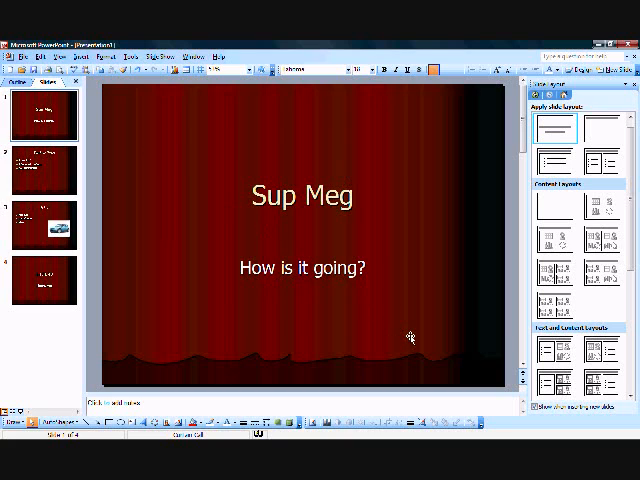